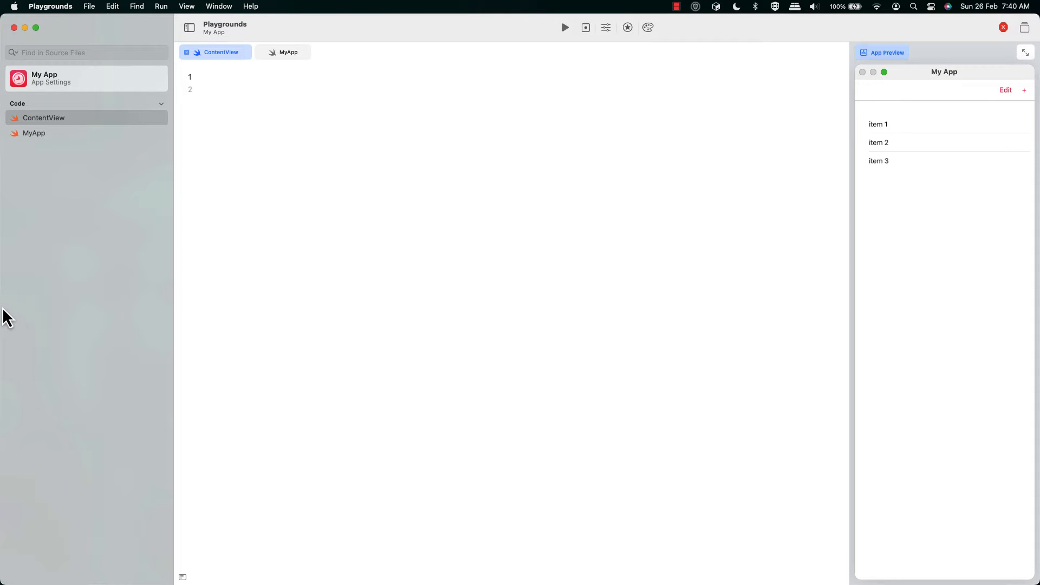
{"action": "type", "text": "import SwiftUI"}
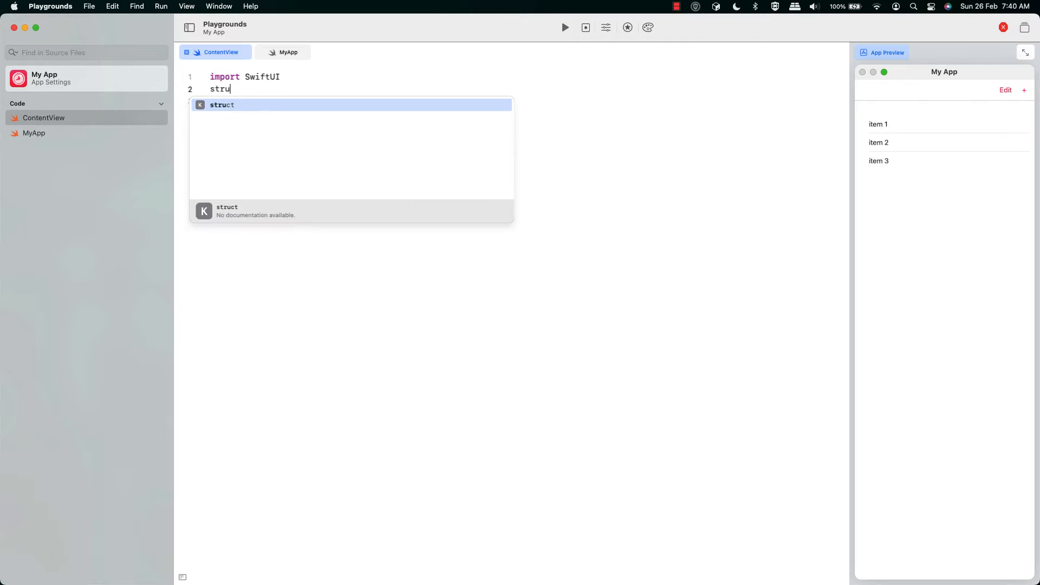
{"action": "type", "text": "struct ContentV"}
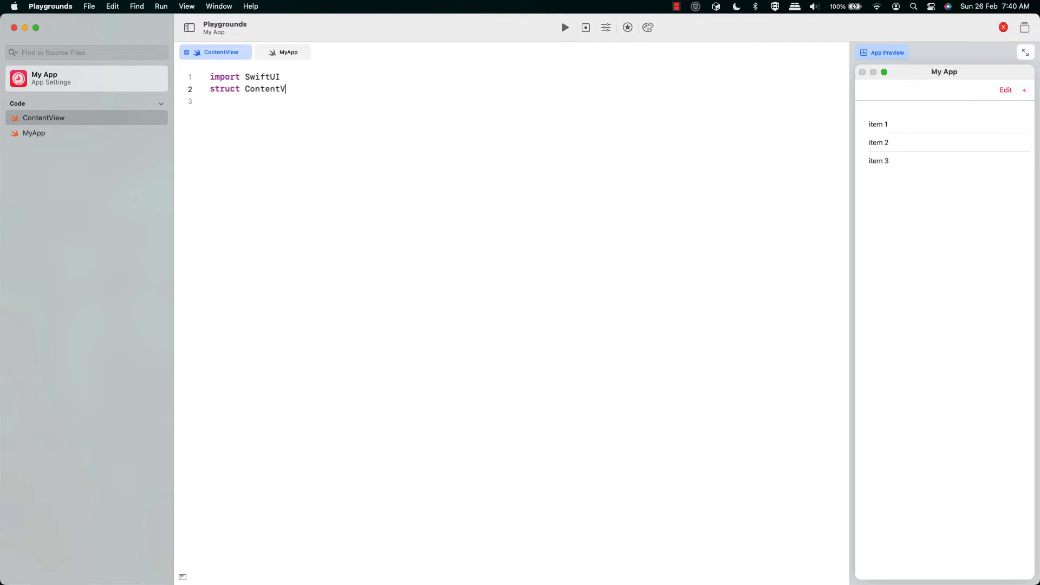
{"action": "type", "text": "iew: View {"}
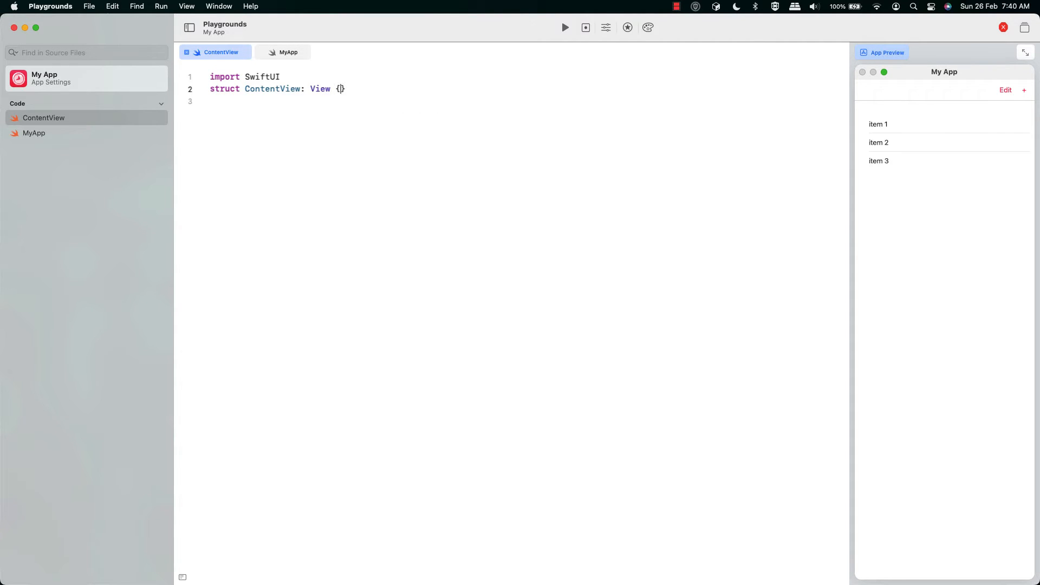
{"action": "type", "text": "@State private var i"}
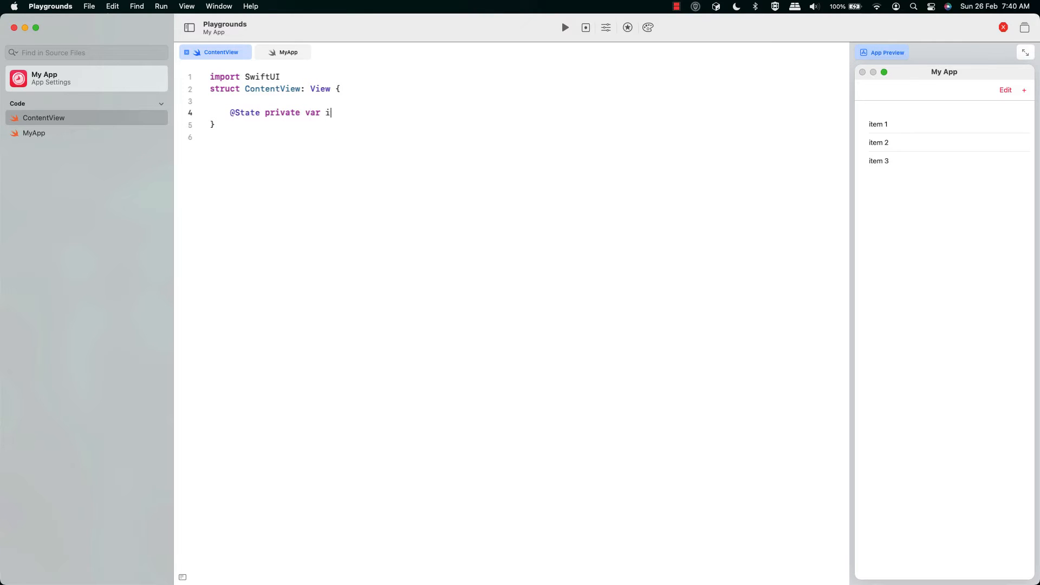
{"action": "type", "text": "temList = ["}
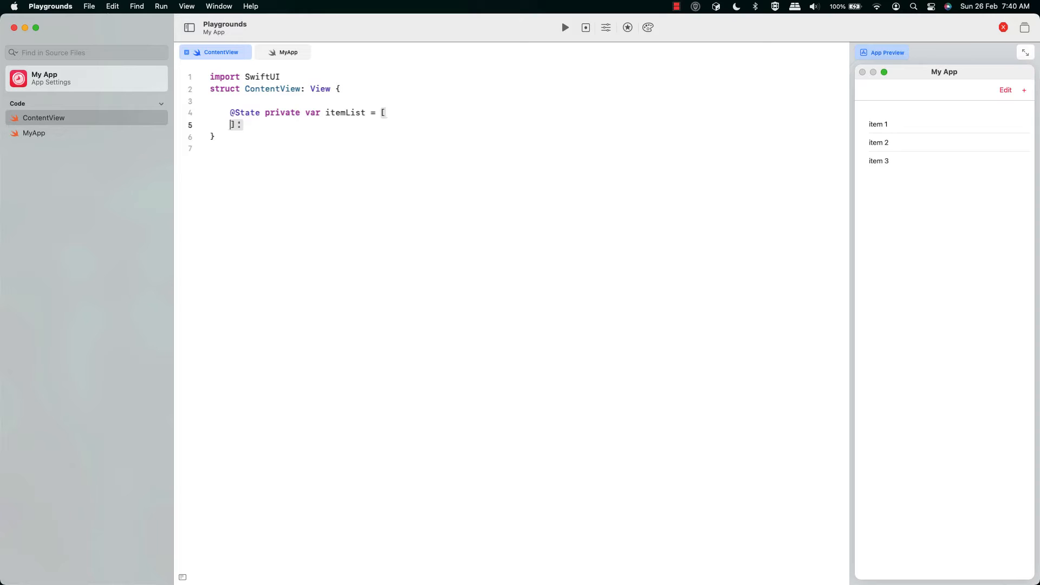
{"action": "type", "text": "\"item 1\","}
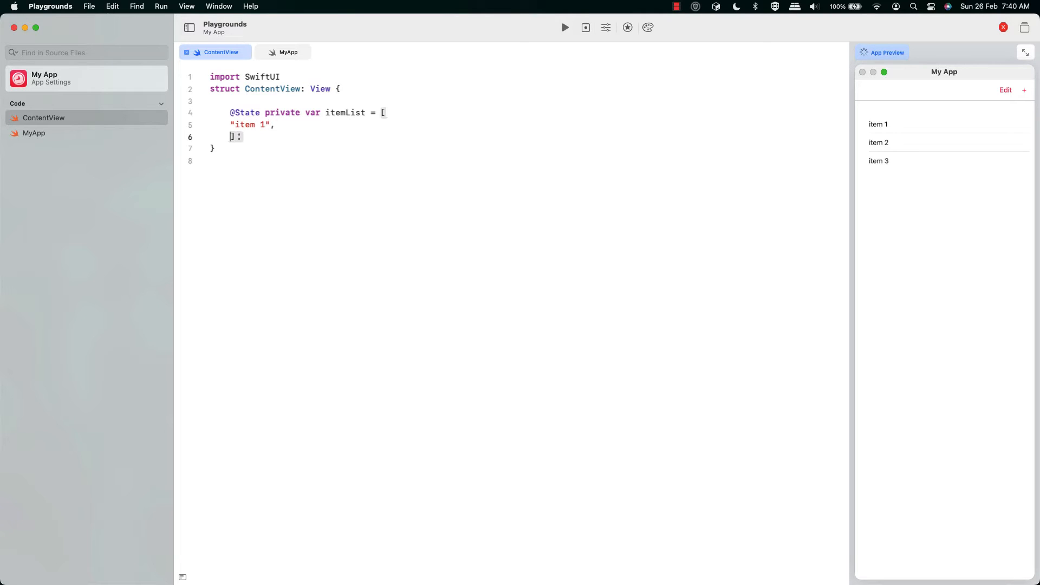
{"action": "type", "text": "\"item 2\","}
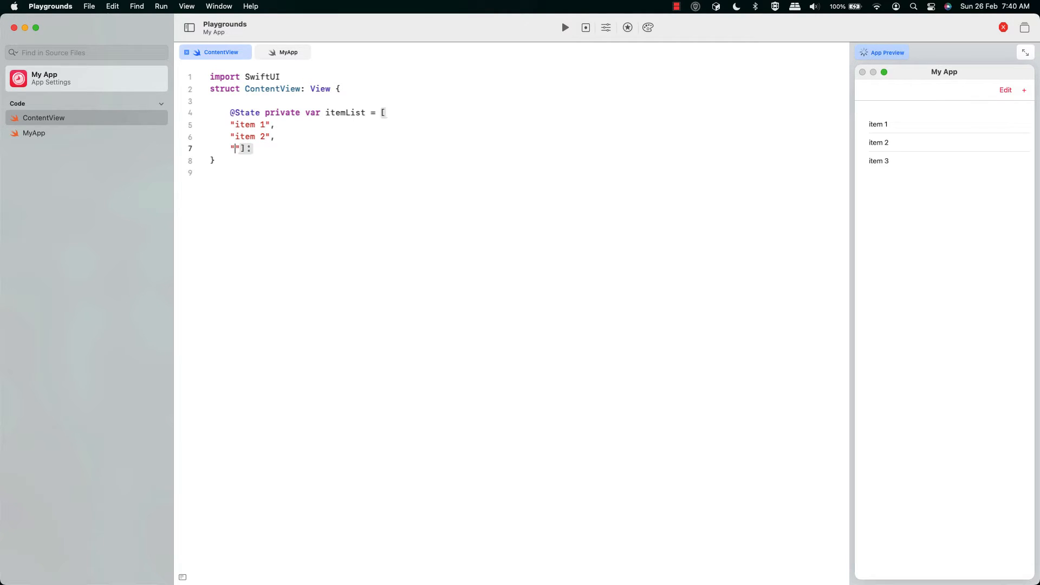
{"action": "type", "text": "item 3"}
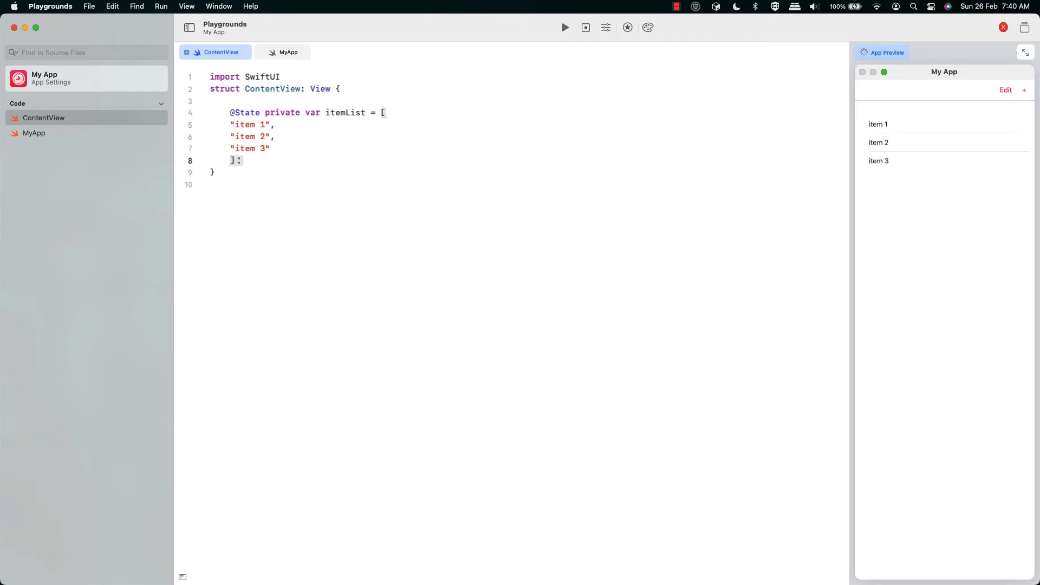
{"action": "type", "text": "@State private var sh"}
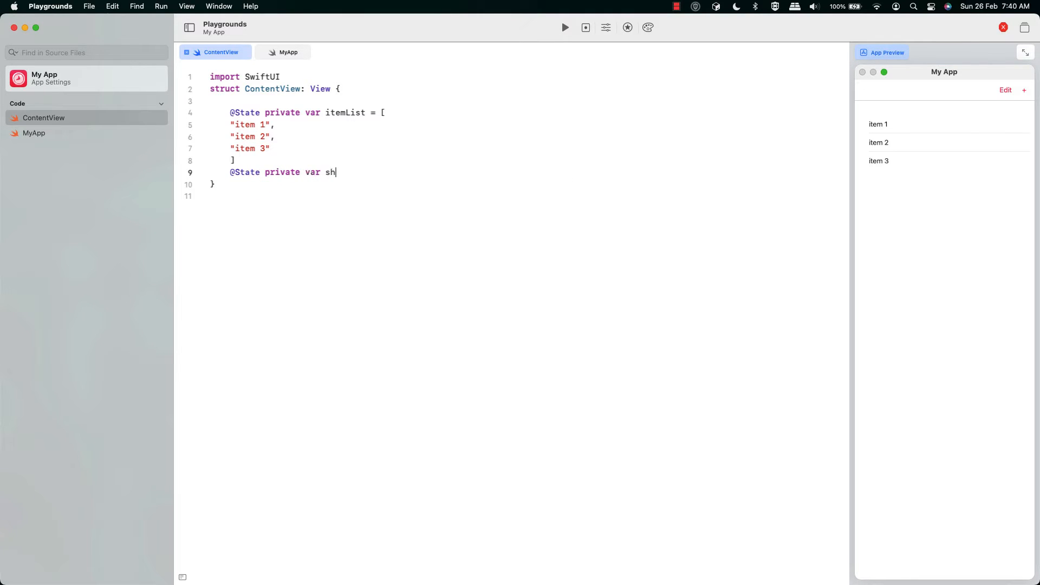
{"action": "type", "text": "owingAlert"}
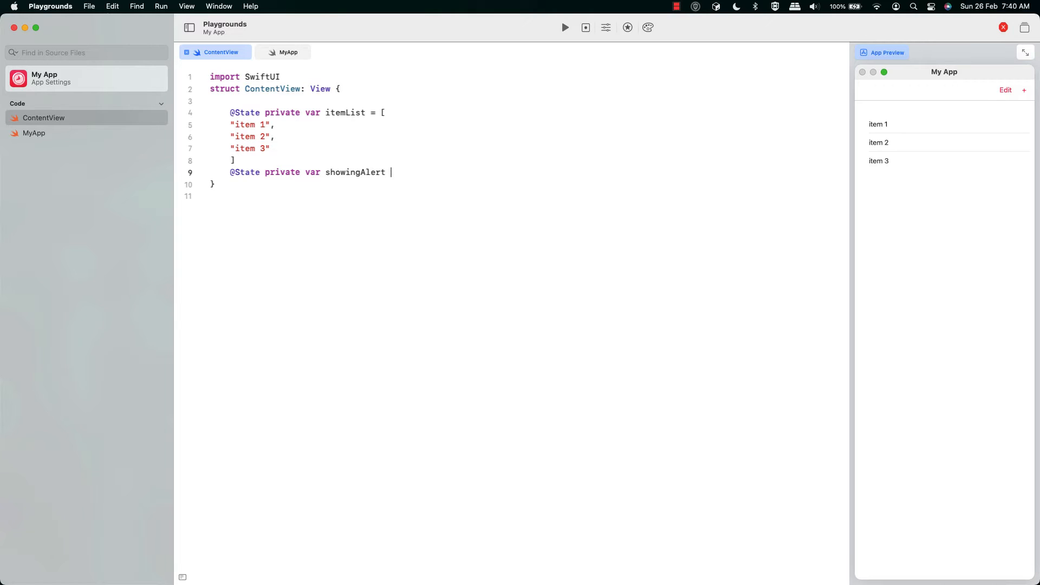
{"action": "type", "text": "= false"}
{"action": "type", "text": "@State private"}
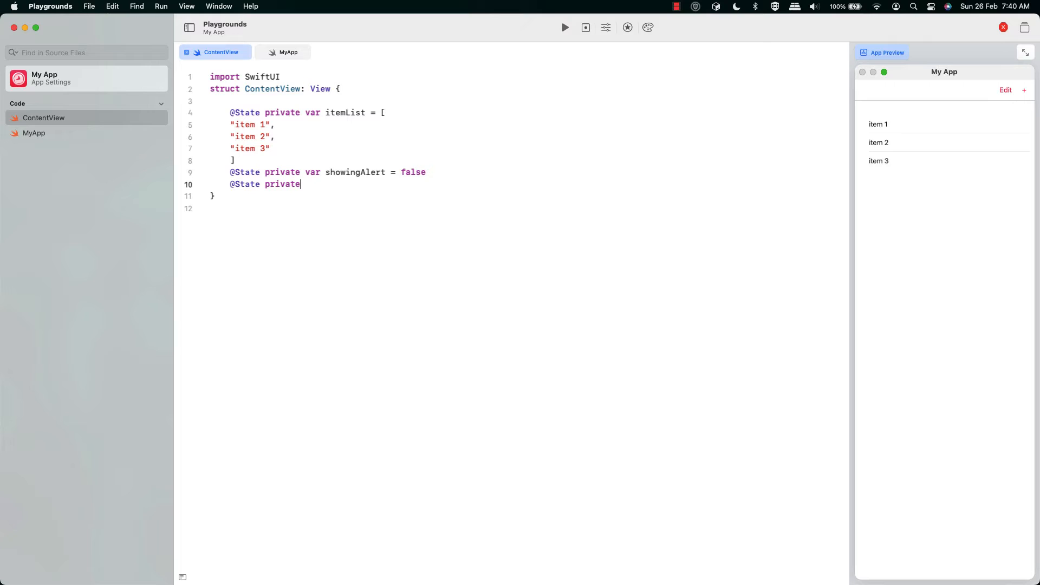
{"action": "type", "text": "var newList"}
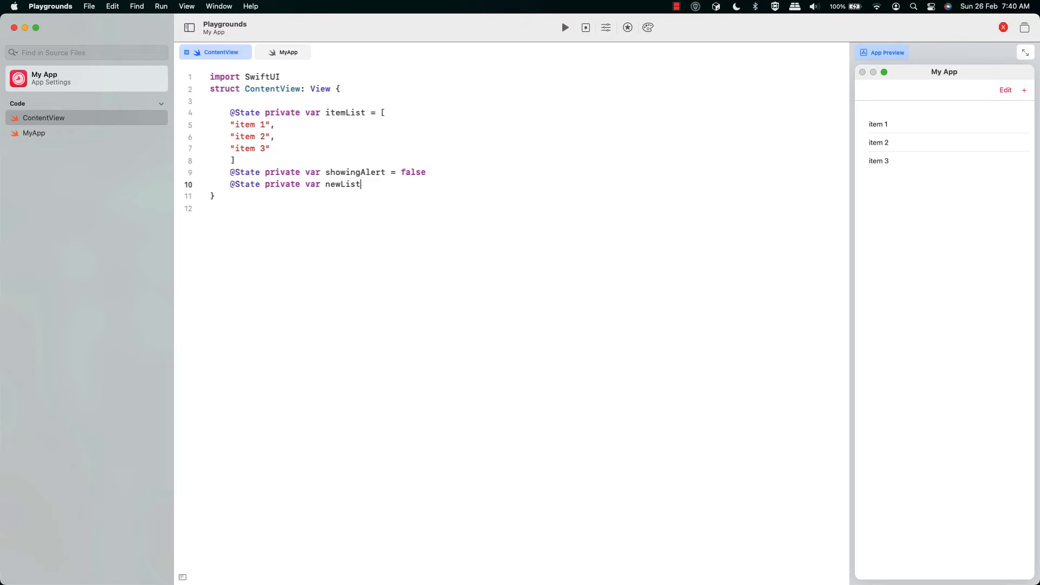
{"action": "type", "text": "Item = \"\""}
{"action": "type", "text": "var body: so"}
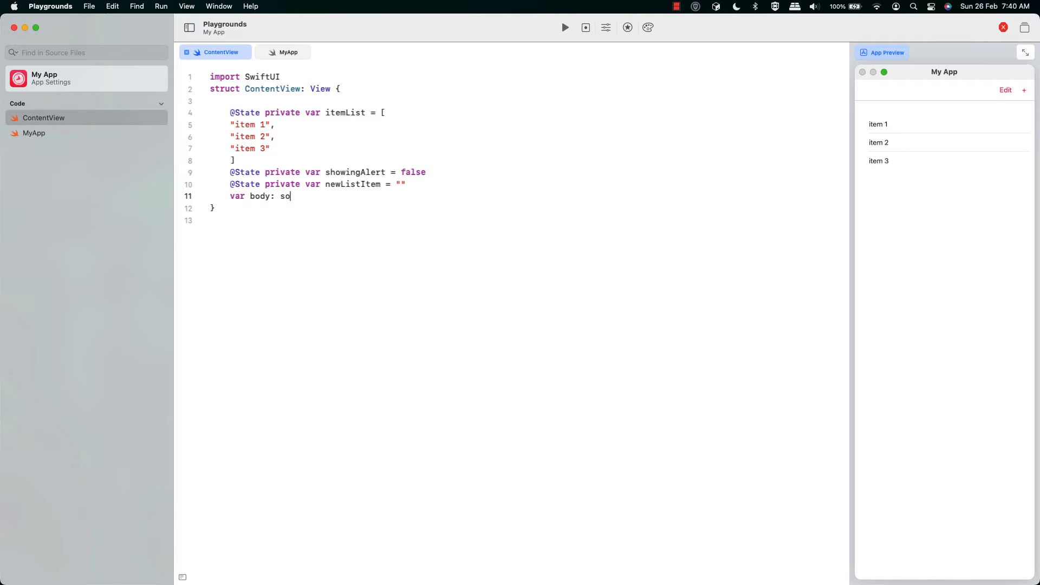
Write a body with NavigationView and List, using ForEach(itemList, id: \.self) to show Text, plus .onDelete
{"action": "type", "text": "me View {"}
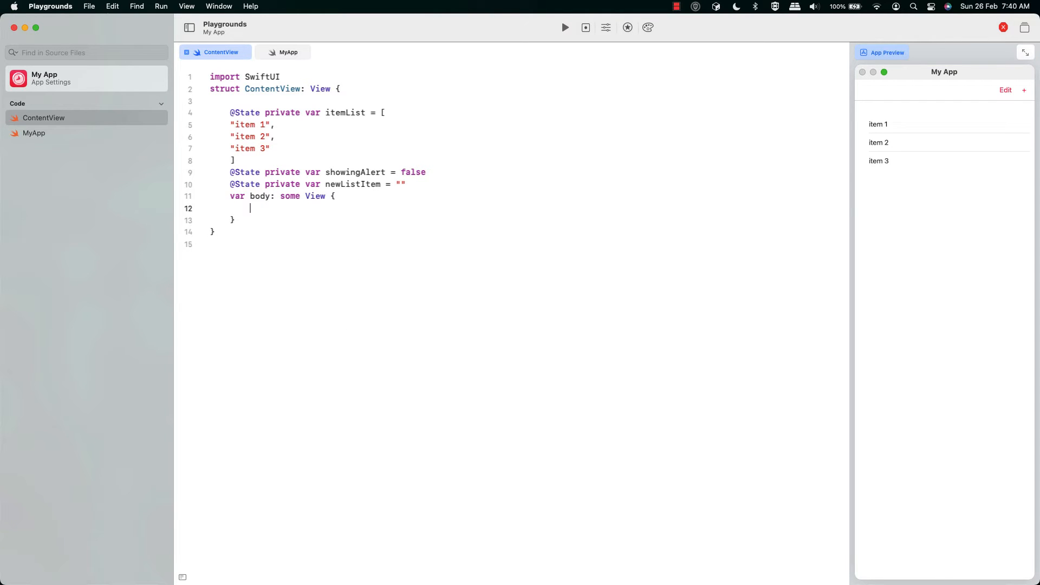
{"action": "type", "text": "NavigationView {"}
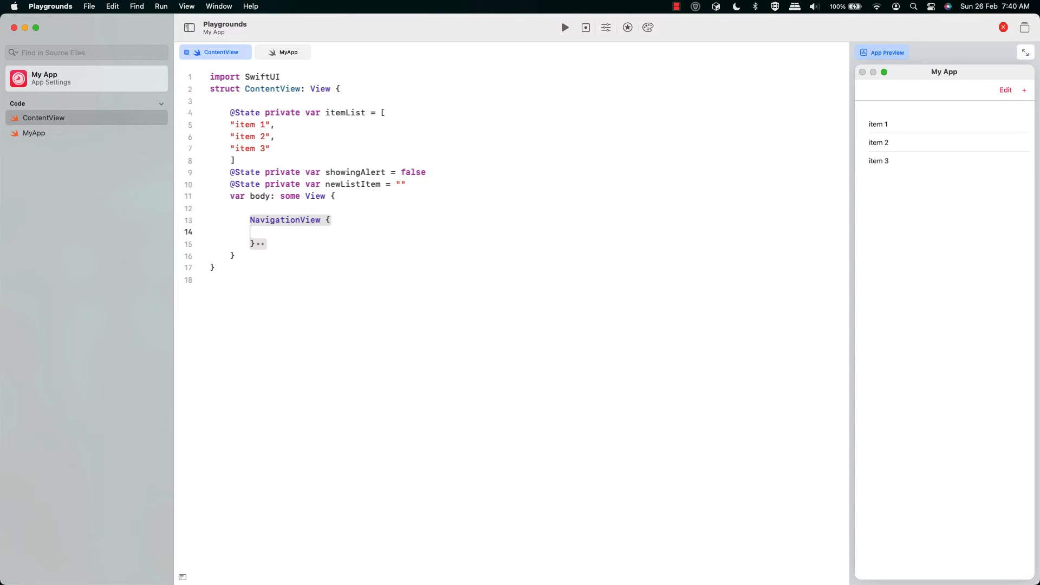
{"action": "type", "text": "List {"}
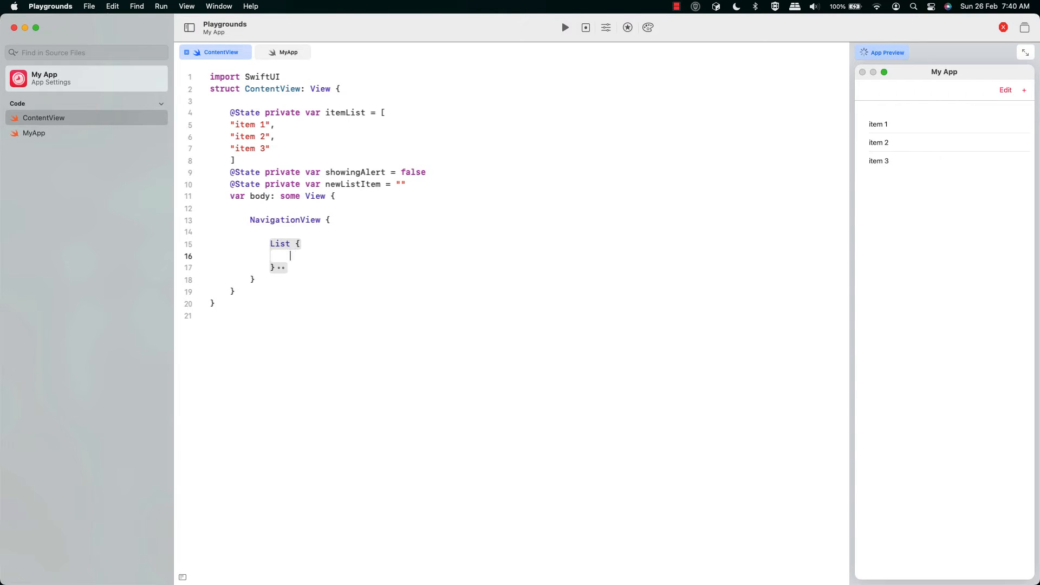
{"action": "type", "text": "ForEach(itemList, id: \\"}
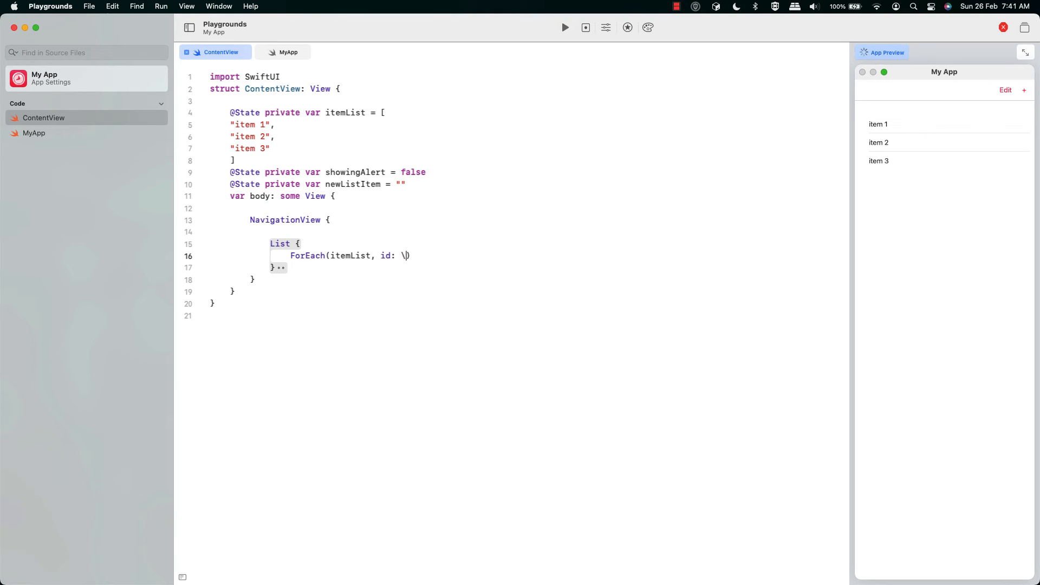
{"action": "type", "text": ".self) { contact in"}
{"action": "type", "text": "Text(contact"}
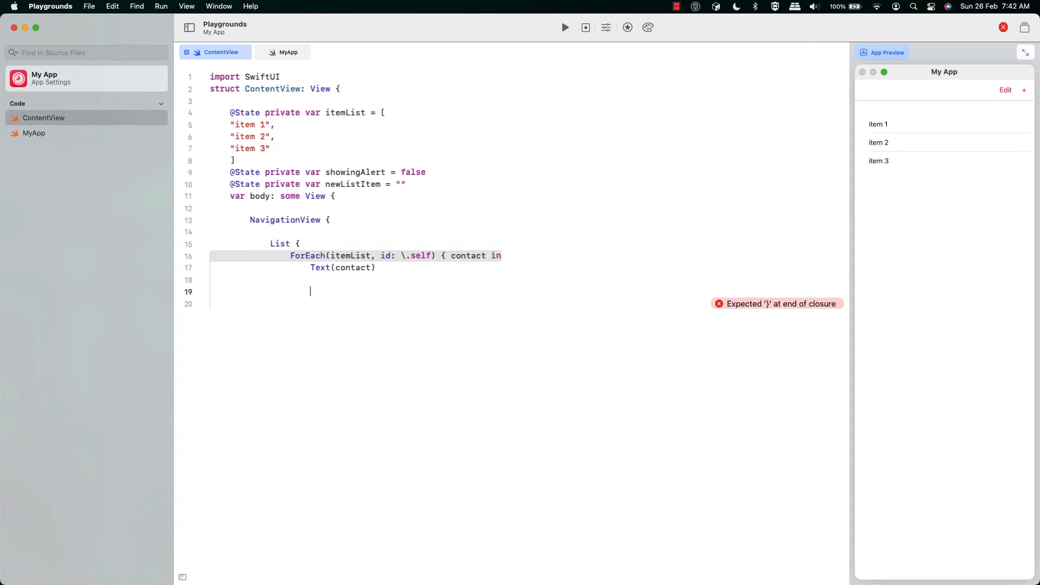
{"action": "type", "text": "}.onDelete { indexSet in"}
{"action": "left_click", "coordinate": [458, 303]}
{"action": "type", "text": "itemList.remove(atOffsets: indexSet"}
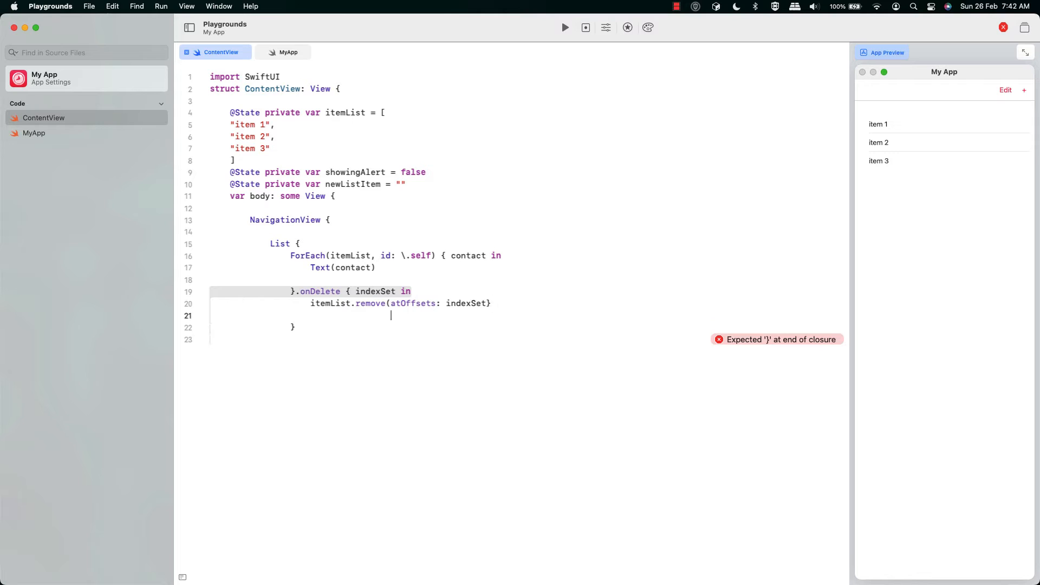
Add .onMove calling itemList.move(fromOffsets: $0, toOffset: $1), and begin a .toolbar modifier
{"action": "type", "text": ".onMove { i"}
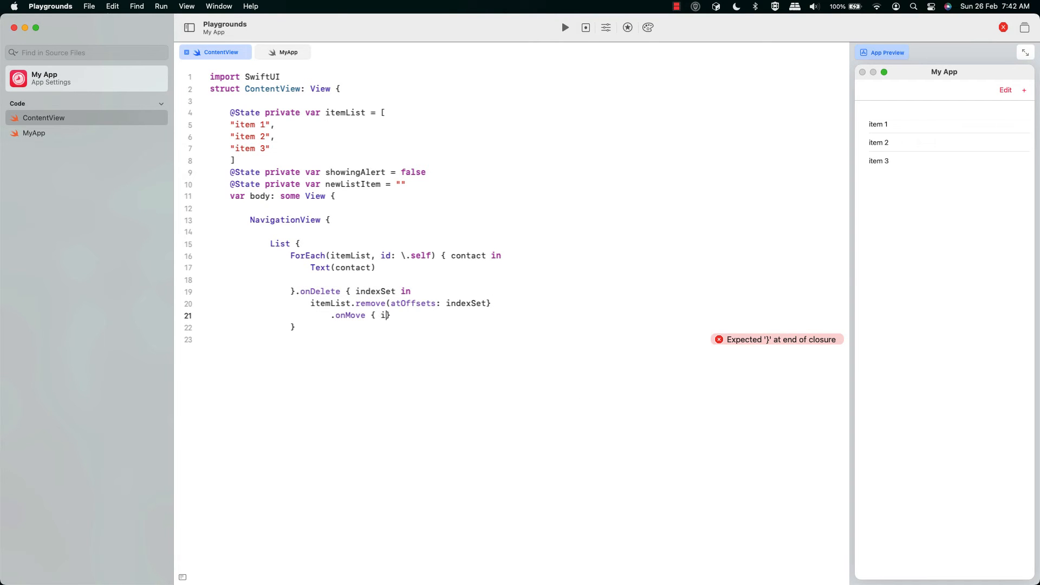
{"action": "type", "text": "temList.move(fromOffsets: $0, toOffset: $1"}
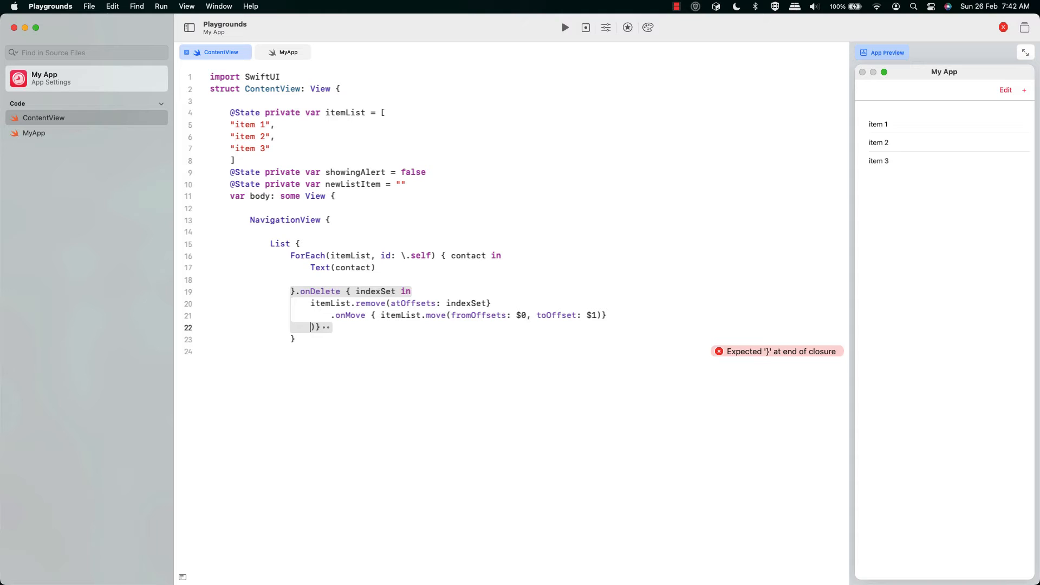
{"action": "type", "text": ".toolbar {"}
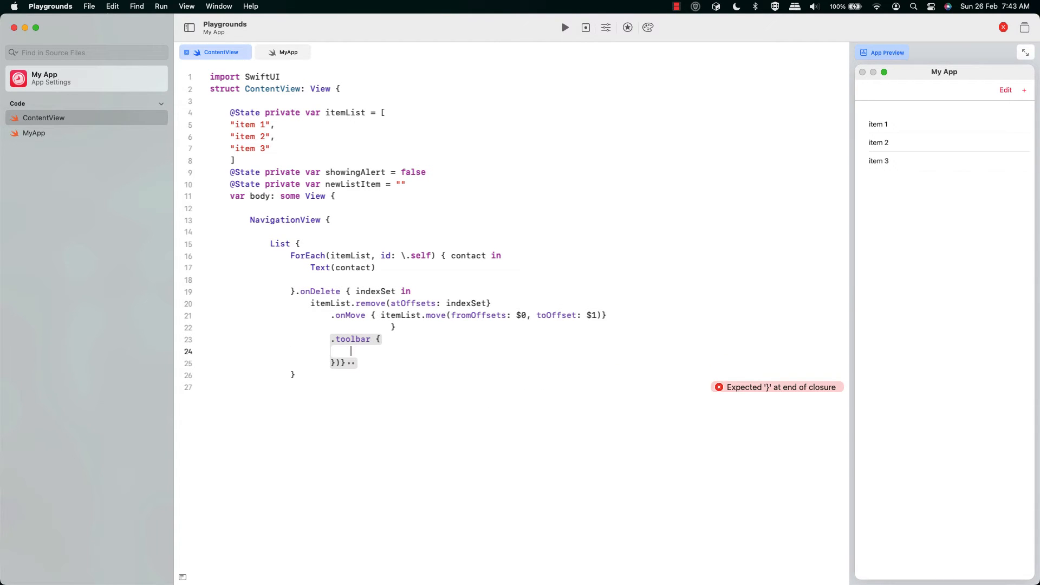
Add an EditButton and an "Enter a list item" alert with a newListItem TextField and an OK button calling submit
{"action": "type", "text": "EditButton("}
{"action": "type", "text": "print(\"Pressed"}
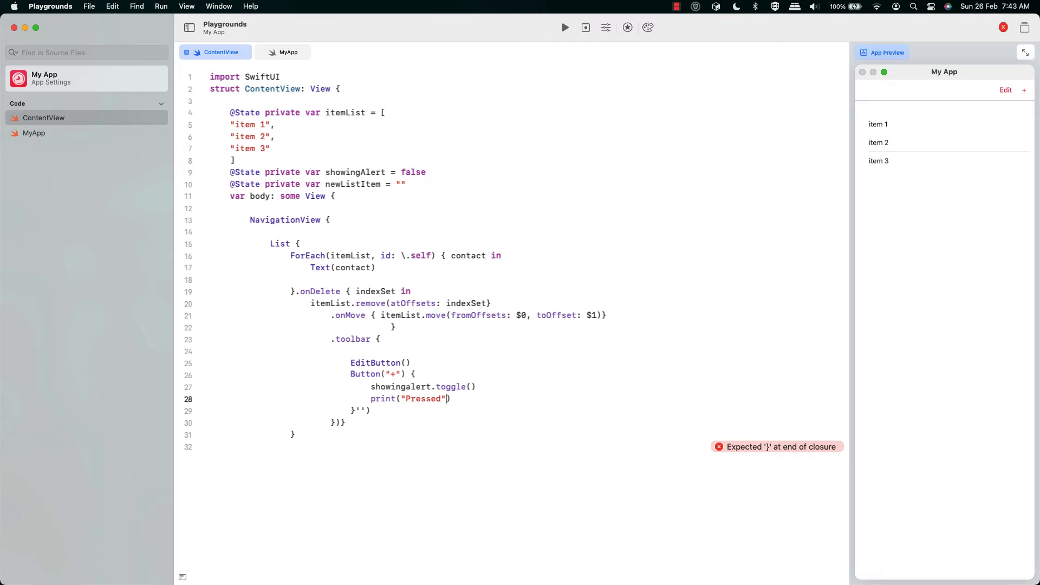
{"action": "type", "text": ".alert(\"En\")"}
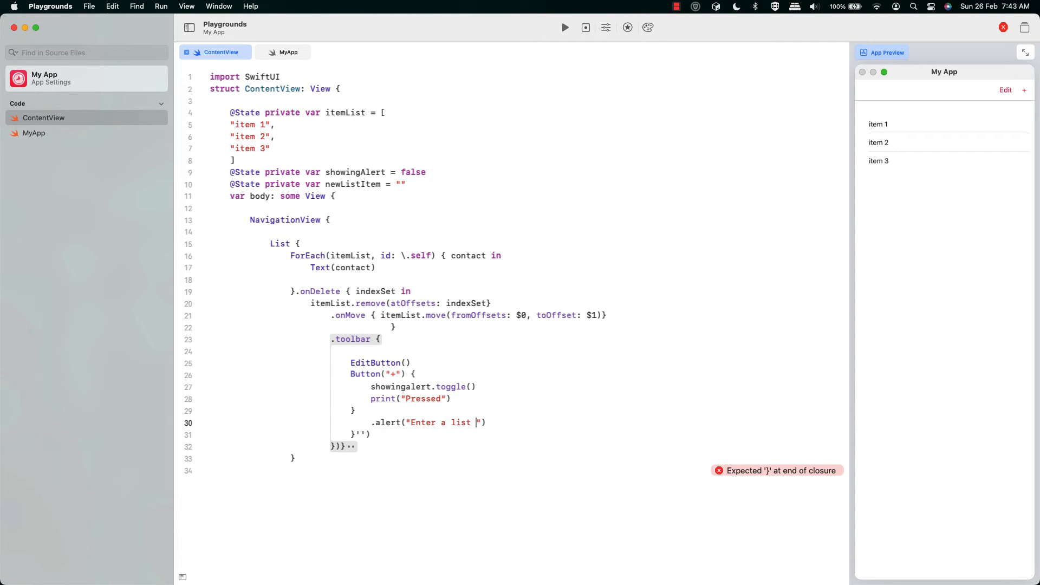
{"action": "type", "text": "item\", isPr"}
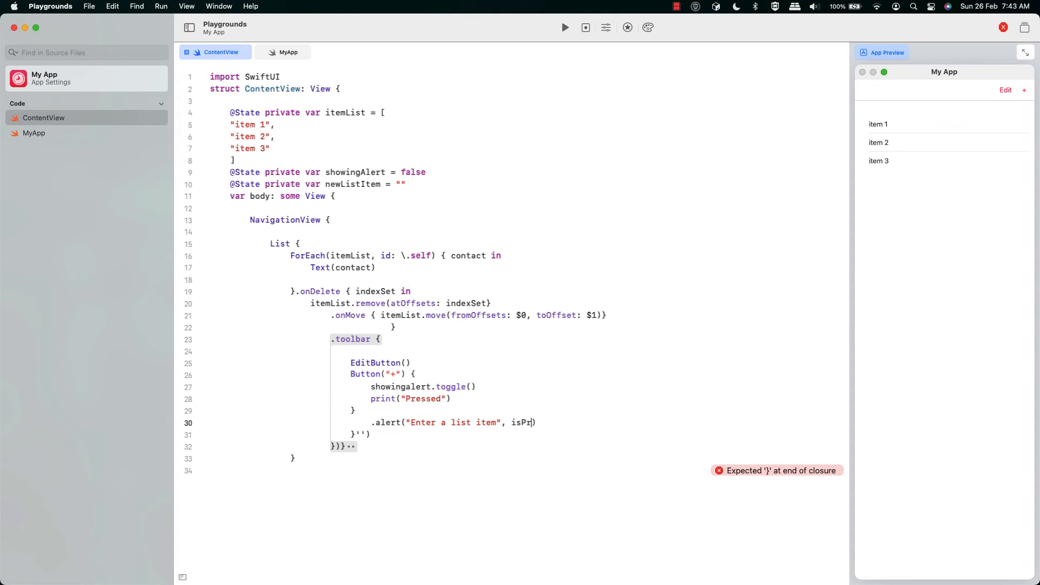
{"action": "type", "text": "esented: $showingAlert"}
{"action": "type", "text": "TextField(\"Enter li"}
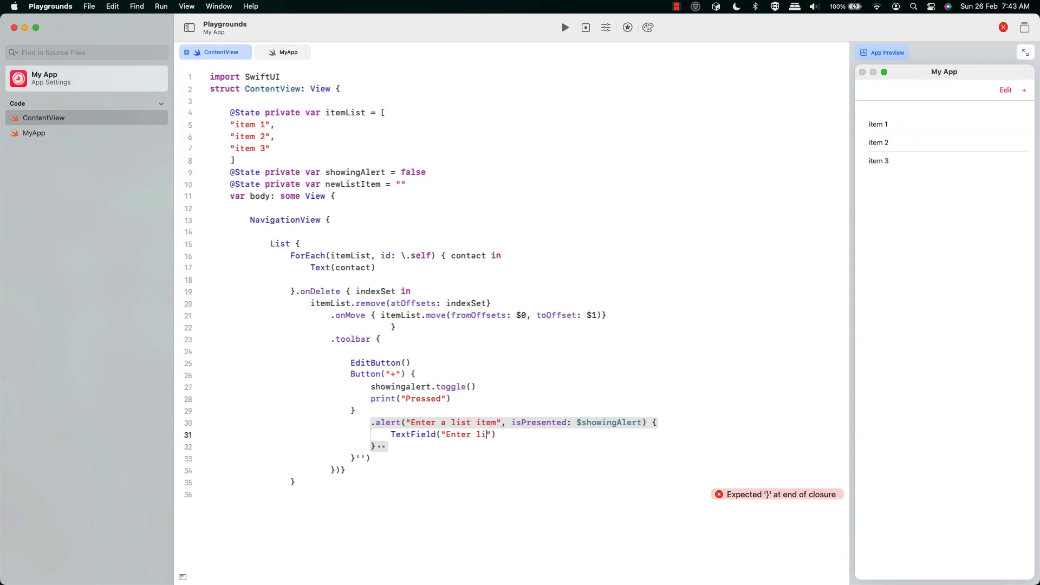
{"action": "type", "text": "st item\", t"}
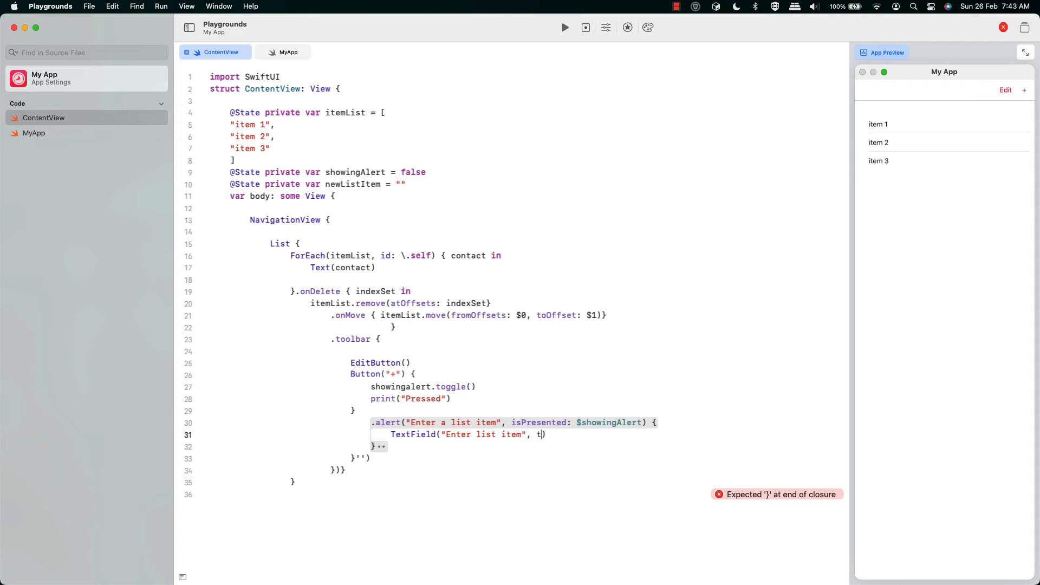
{"action": "type", "text": "ext: $newLis"}
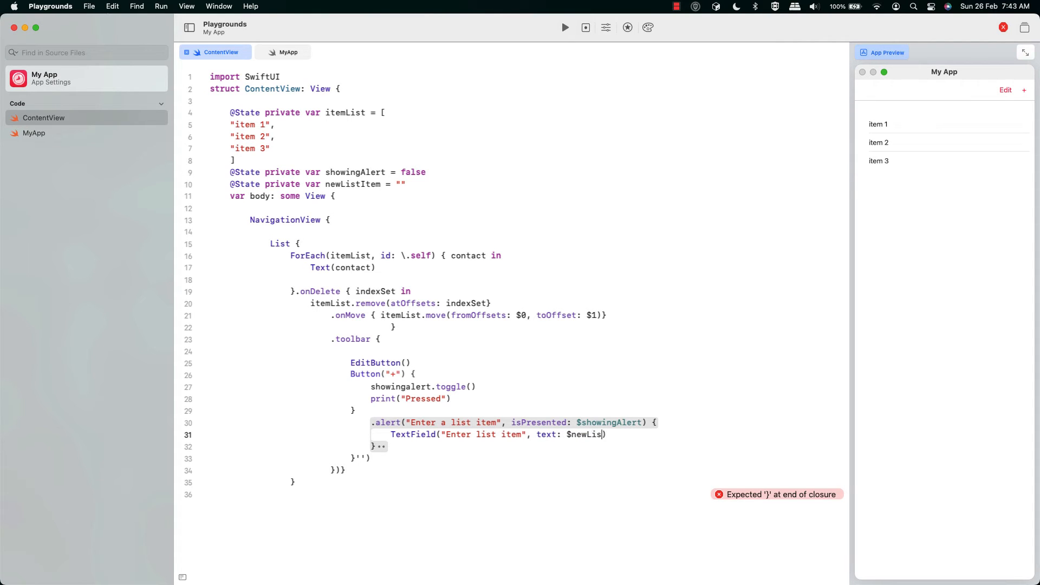
{"action": "type", "text": "tItem)"}
{"action": "type", "text": "Button(\"OK\", a"}
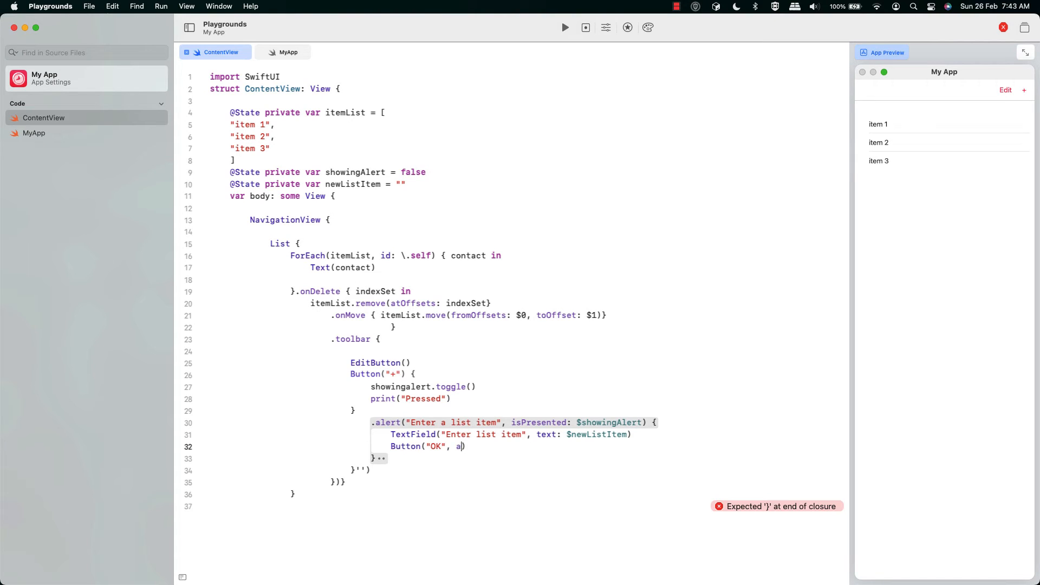
{"action": "type", "text": "ction: submit"}
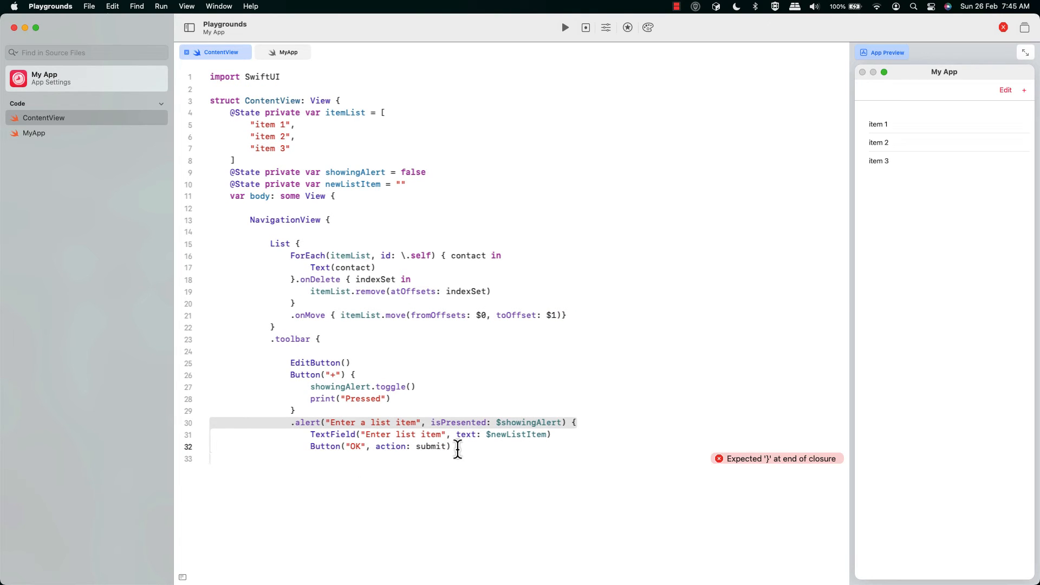
Close the open blocks and write func submit() that prints newListItem and appends it to itemList
{"action": "key", "text": "Return"}
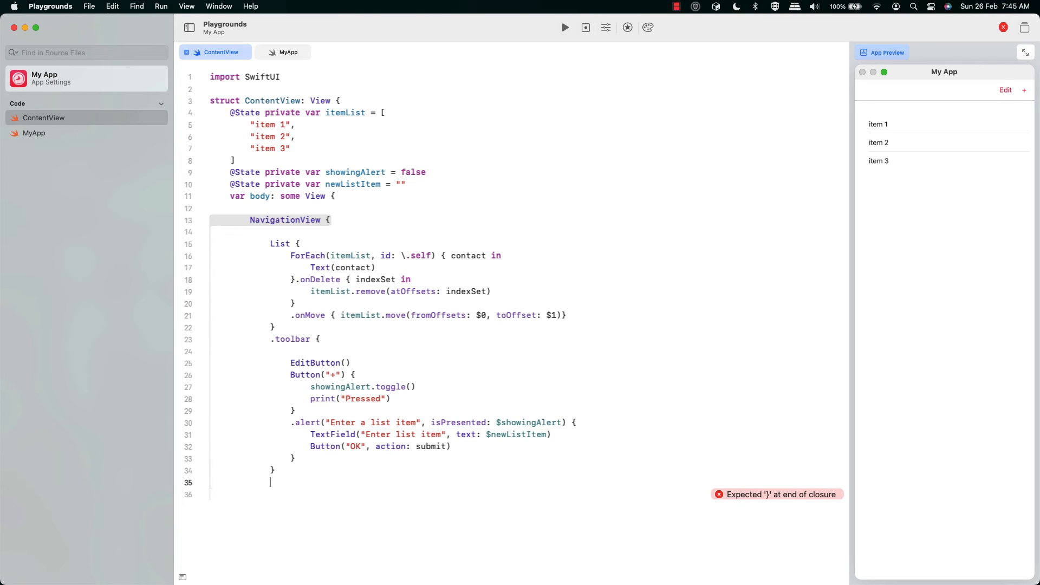
{"action": "type", "text": "}"}
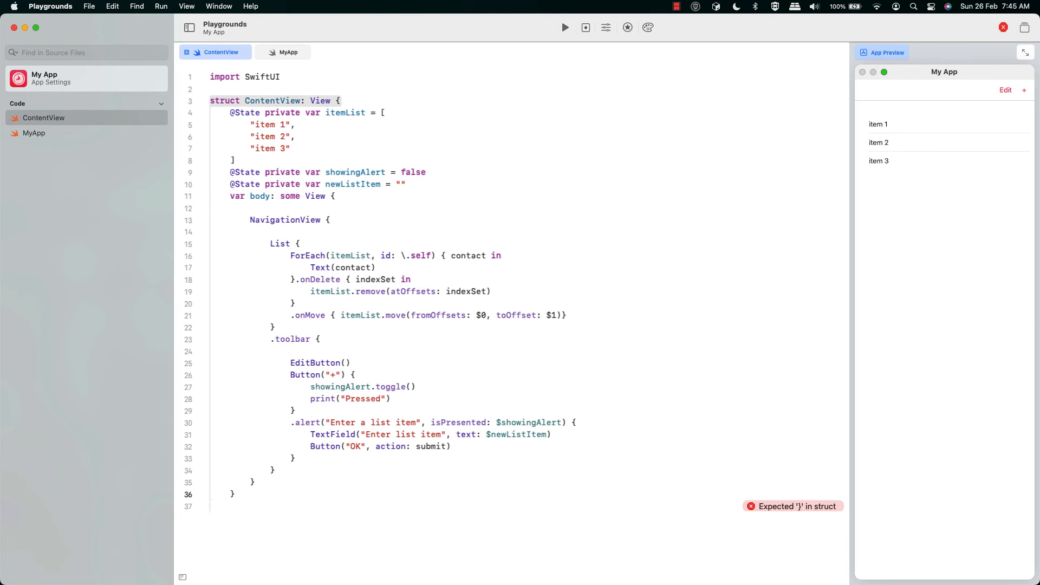
{"action": "type", "text": "func submi"}
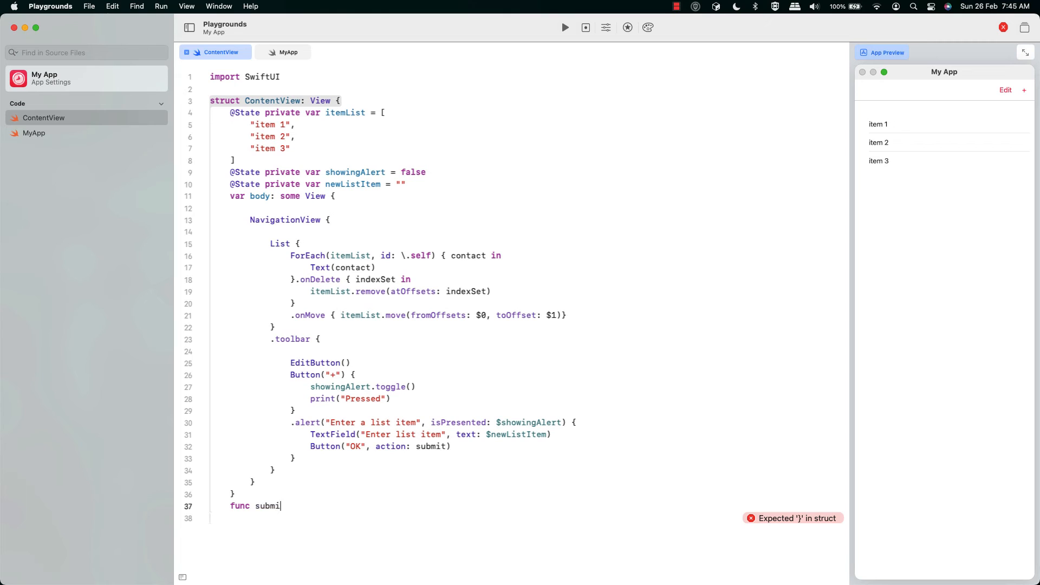
{"action": "type", "text": "()"}
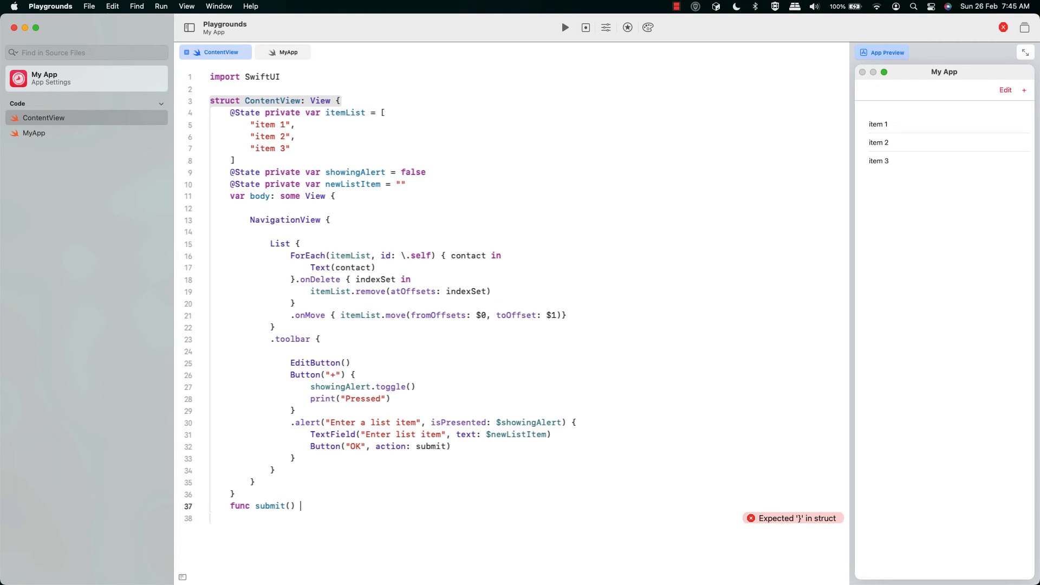
{"action": "type", "text": "{"}
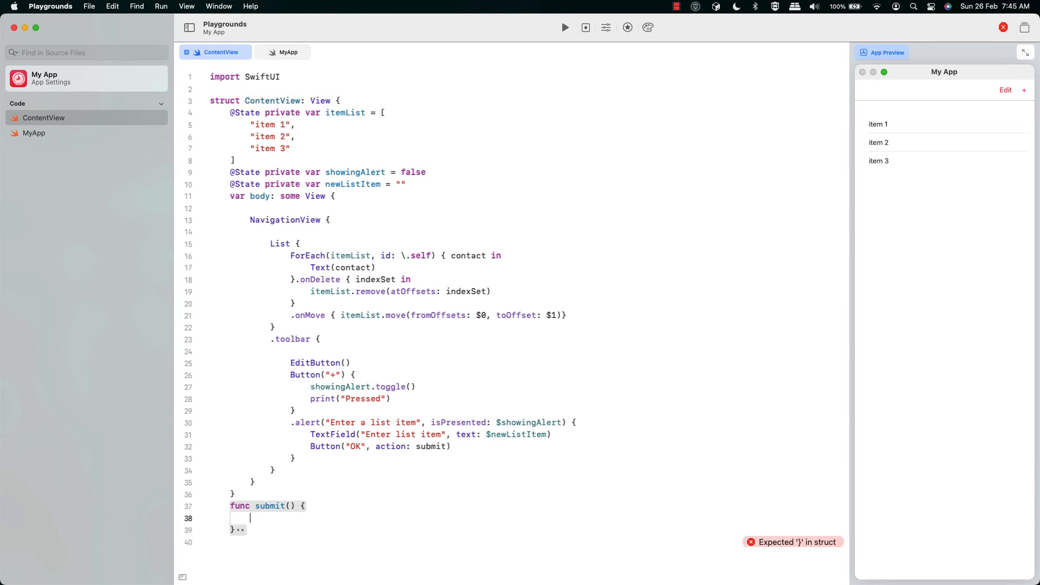
{"action": "type", "text": "print(\"You entered \\"}
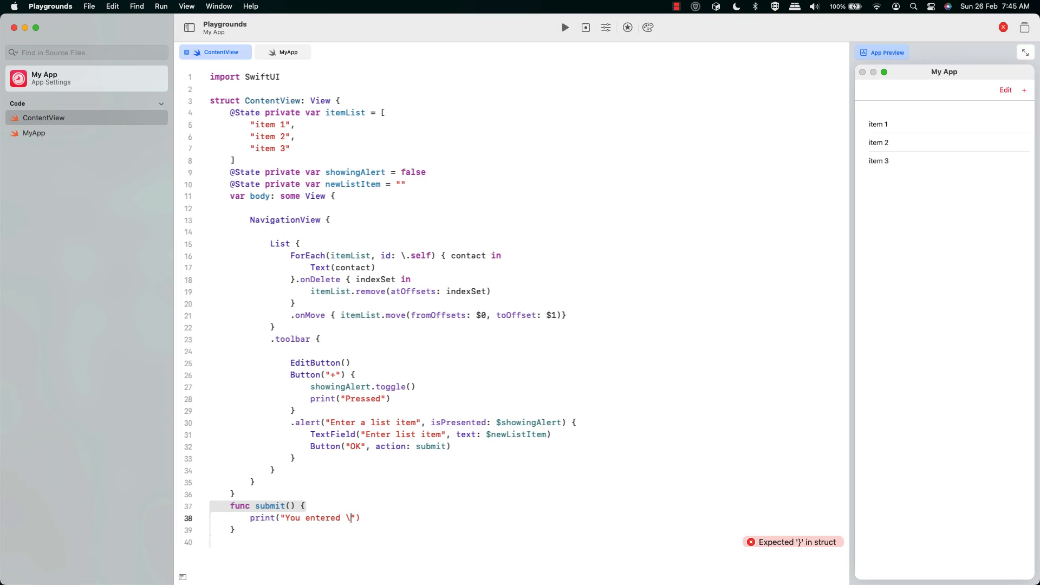
{"action": "type", "text": "("}
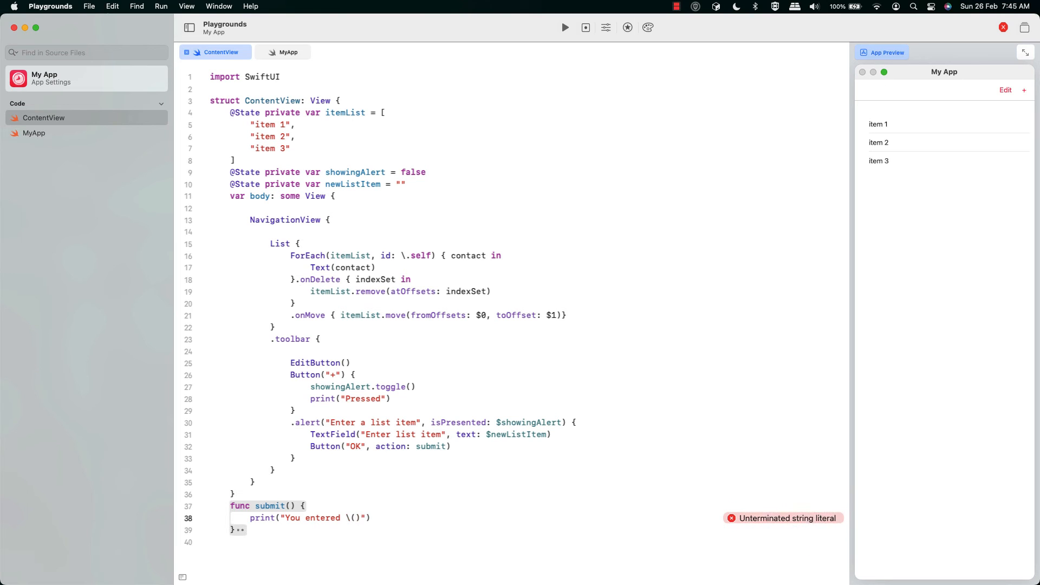
{"action": "type", "text": "newListItem"}
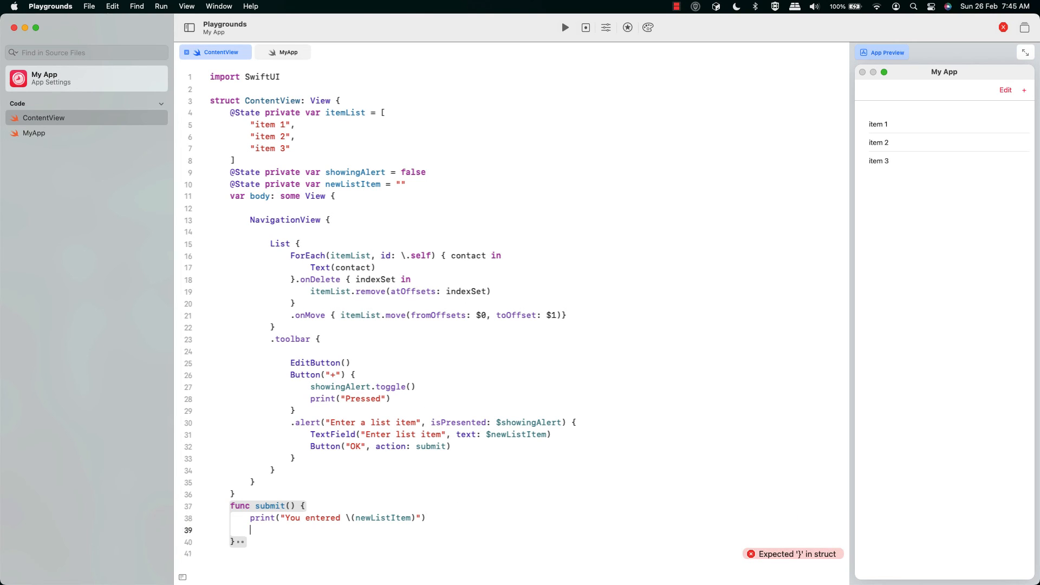
{"action": "type", "text": "itemList.append(newList"}
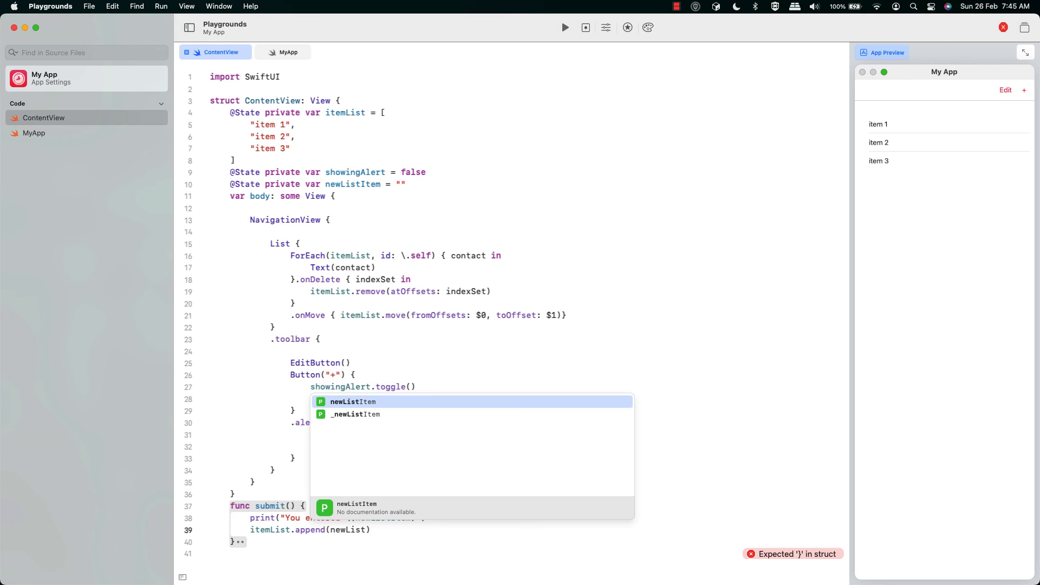
{"action": "left_click", "coordinate": [352, 401]}
{"action": "type", "text": "}"}
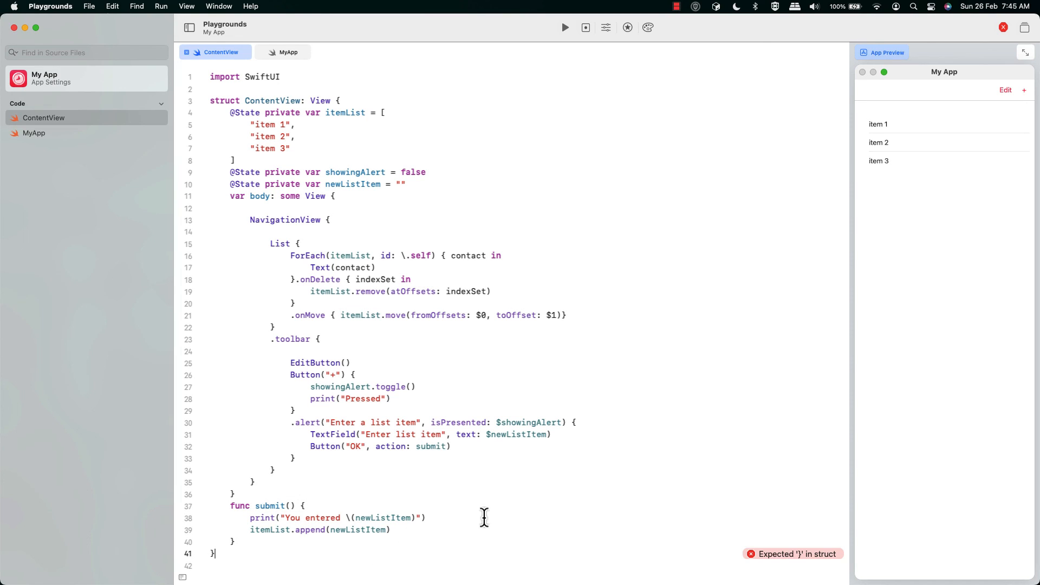
{"action": "mouse_move", "coordinate": [713, 461]}
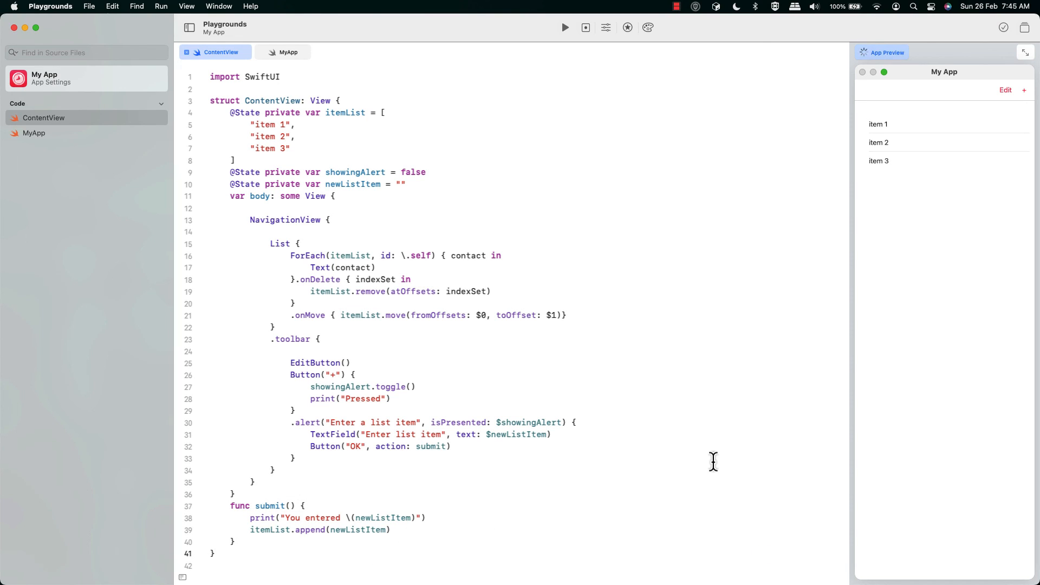
{"action": "mouse_move", "coordinate": [916, 204]}
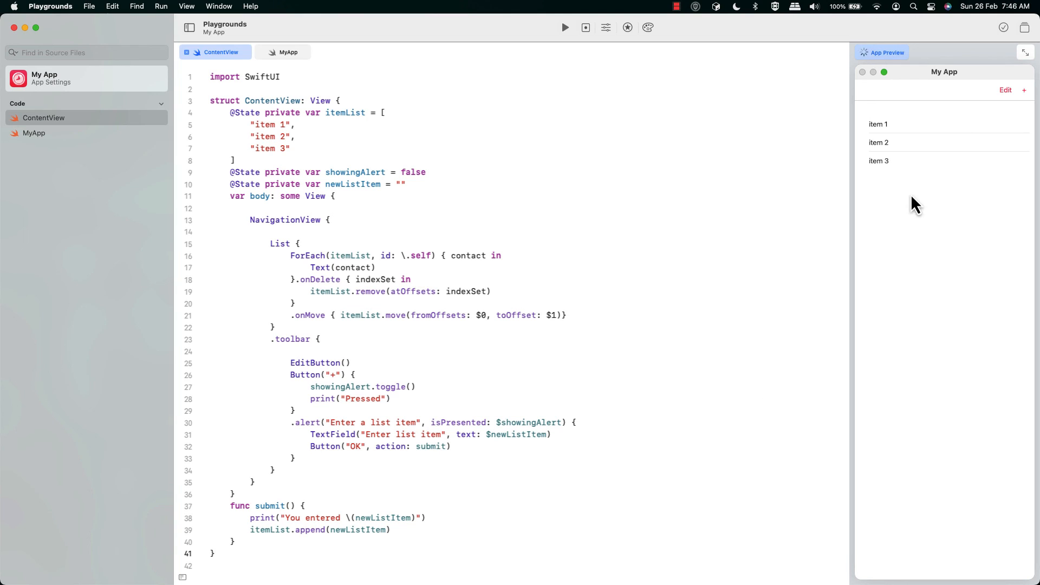
{"action": "mouse_move", "coordinate": [995, 106]}
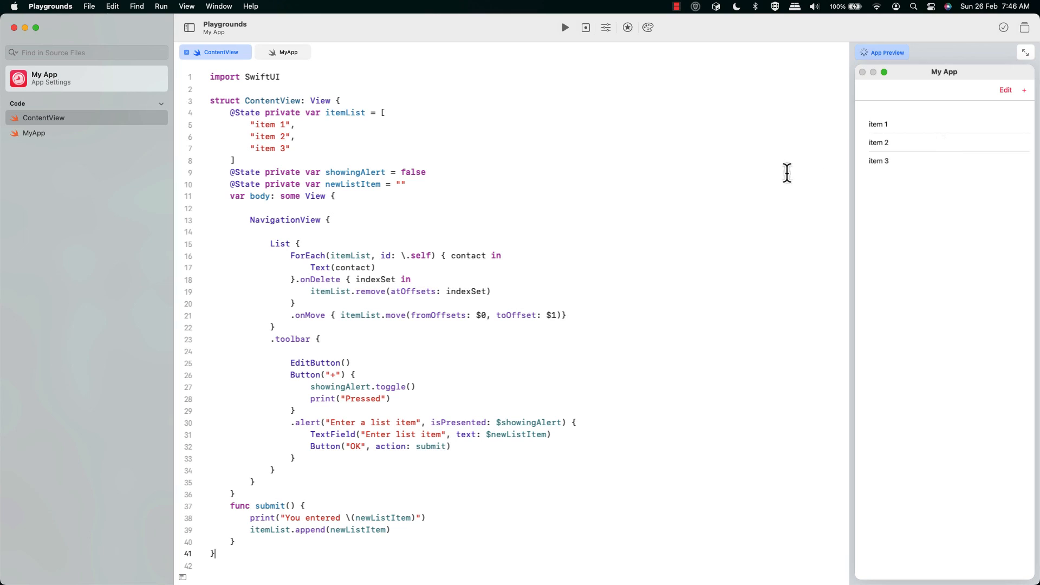
In the preview, move item 1 to the bottom, delete item 2, and enter "My new item" in the alert
{"action": "left_click", "coordinate": [1006, 90]}
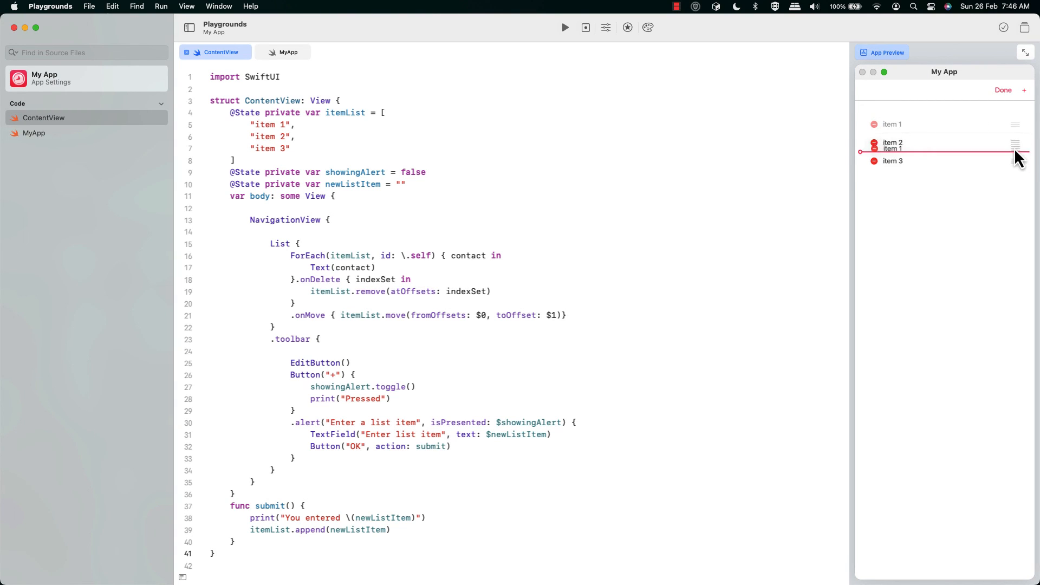
{"action": "left_click_drag", "start_coordinate": [1014, 145], "coordinate": [1015, 160]}
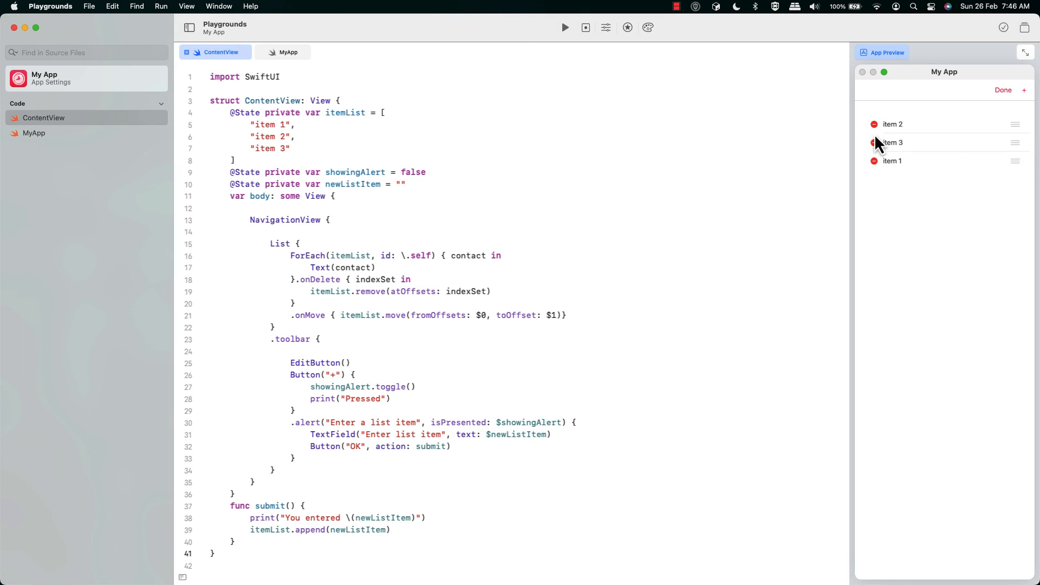
{"action": "left_click", "coordinate": [873, 124]}
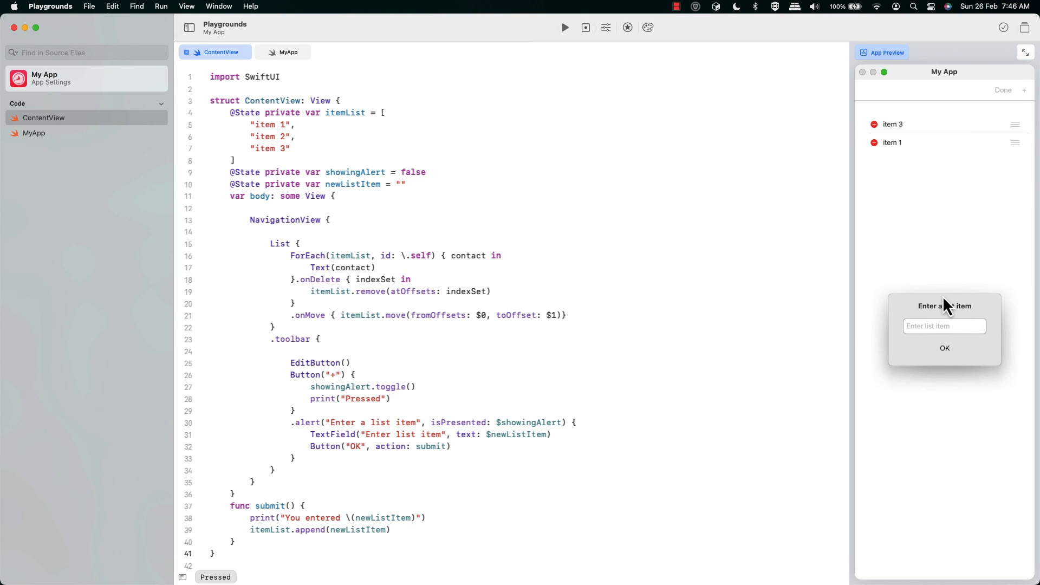
{"action": "type", "text": "My new item"}
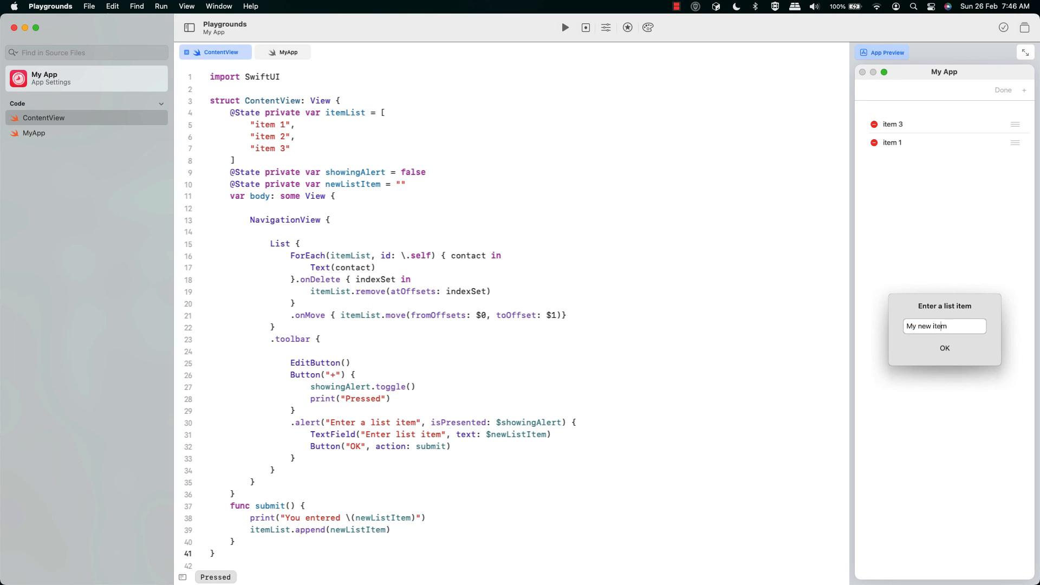